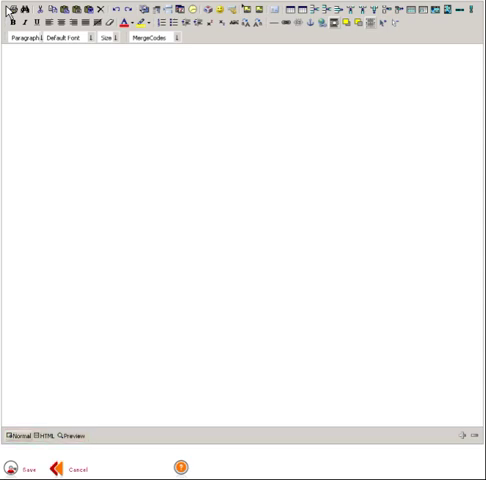
Step: Write the 'Dear Customer' greeting, the referral program paragraph and the Referred-By field instructions
left_click(19, 435)
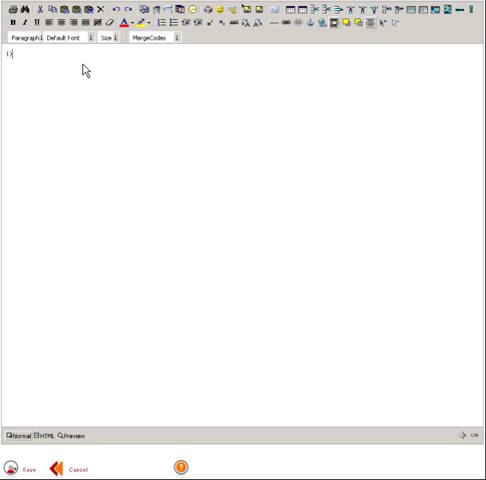
type("Dear Customer,")
type("Have you heard about ou")
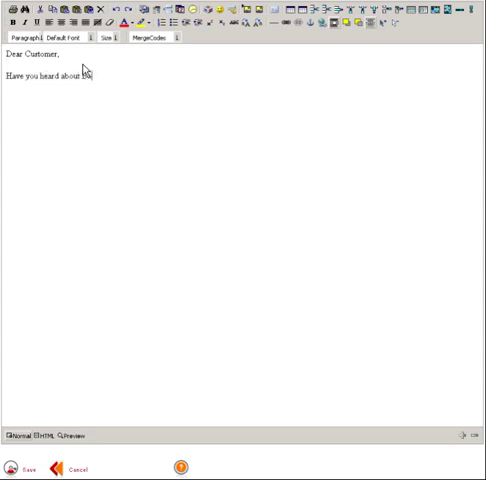
type("oomerang's awesome new referral program?  For every new")
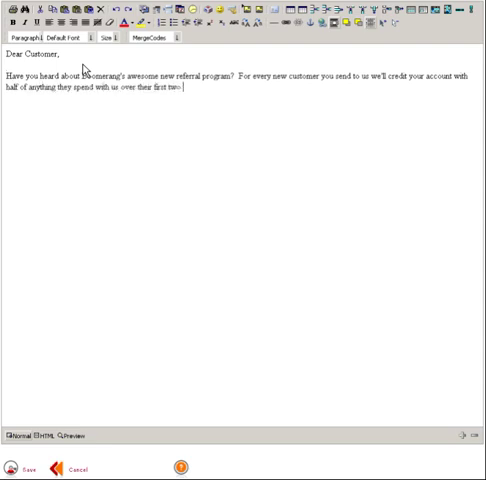
type("months.  It's that simple!")
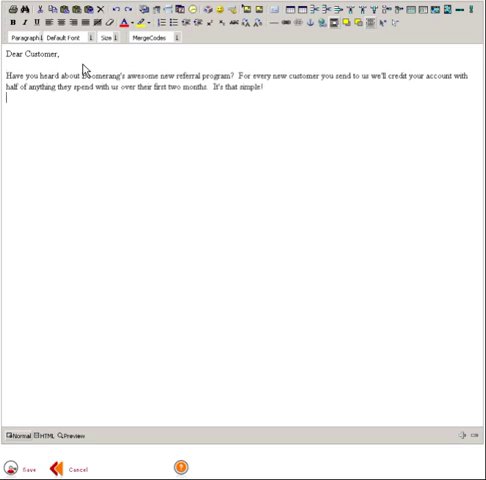
type("Just tell them to type in your email a")
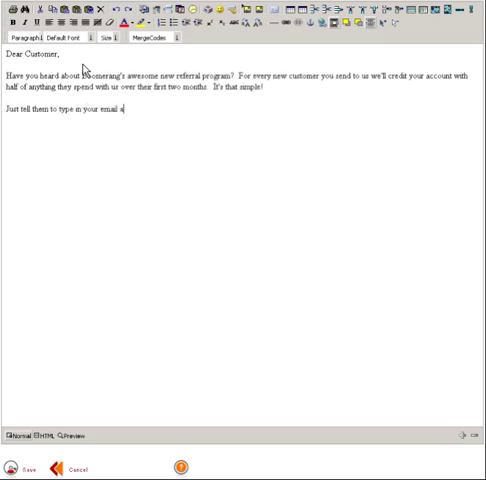
type("ddress in the Referred-By field on the sign-up form")
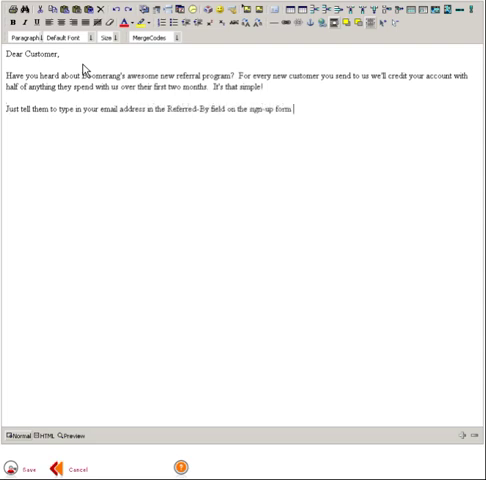
Step: Add the 'Thank you,' closing and the Dave Kearney signature ending with Boomerang.com
key("Return")
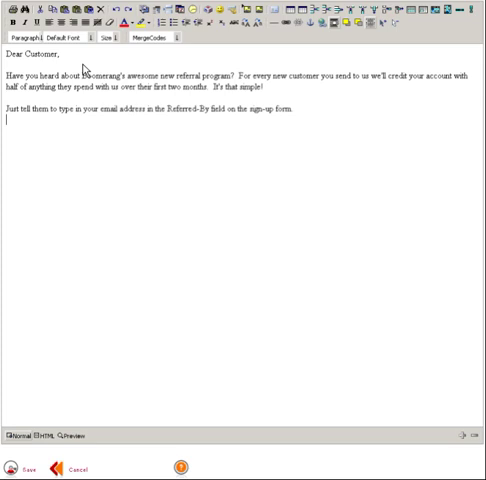
type("Thank you,")
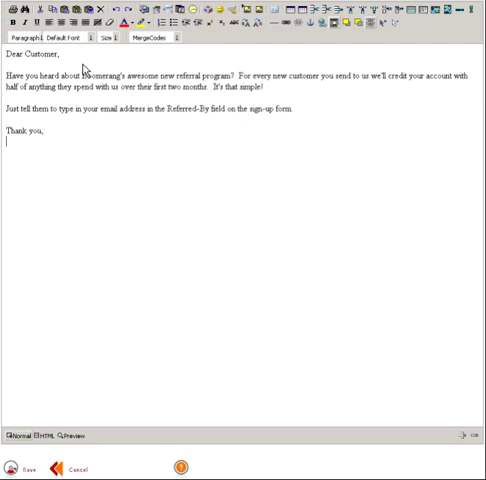
type("Dave Kearney")
type("CEO")
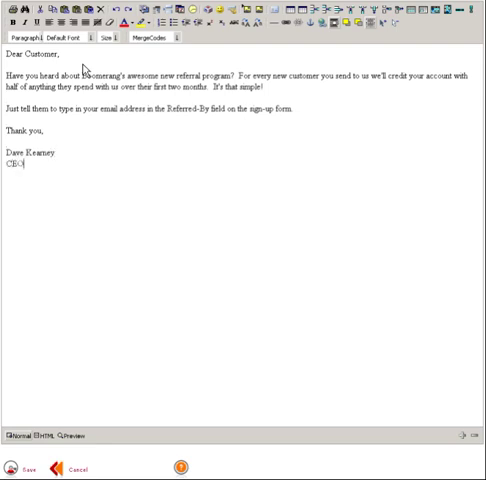
type("Boomerang")
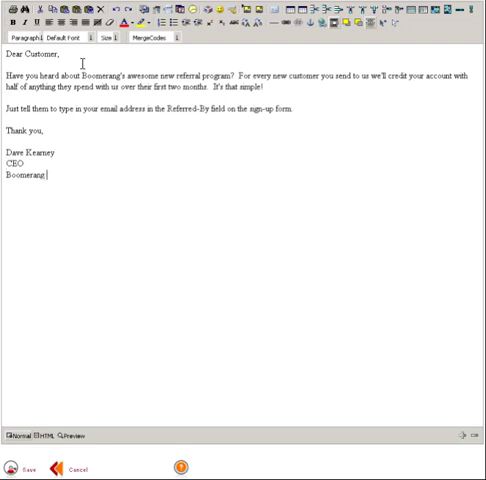
type(".com")
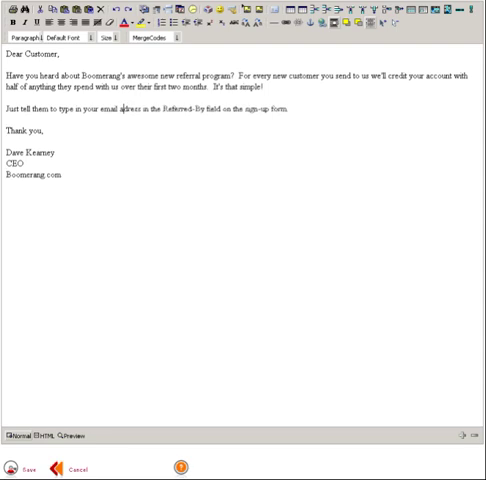
right_click(120, 116)
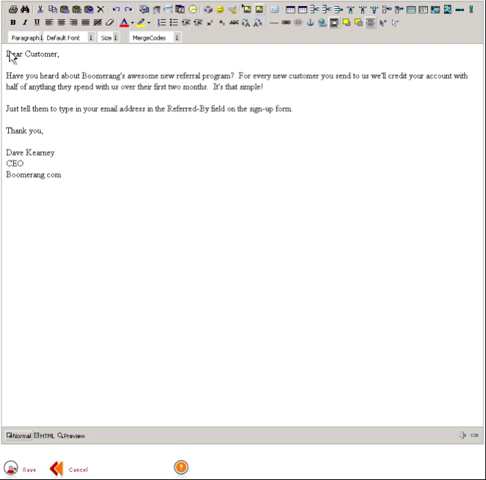
mouse_move(205, 44)
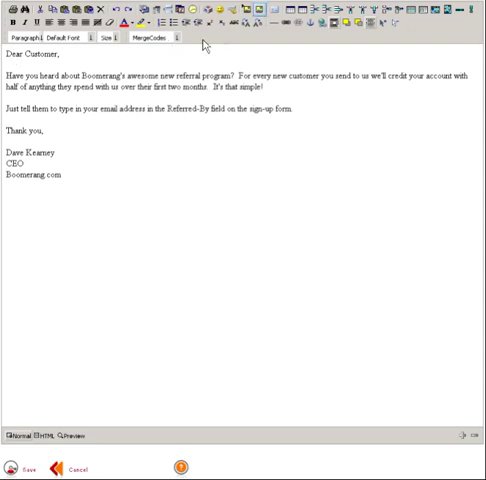
Step: Insert logo.jpg from the image store at the top of the email
left_click(255, 20)
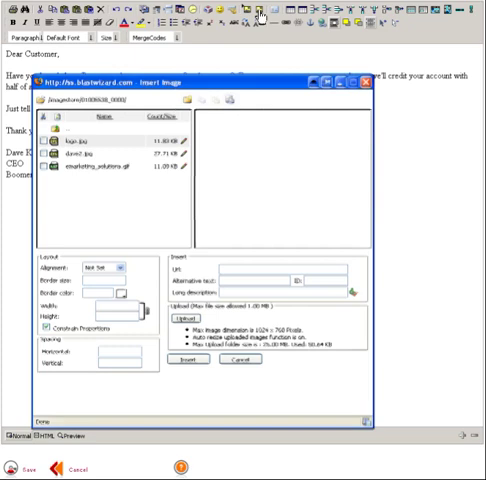
left_click(70, 135)
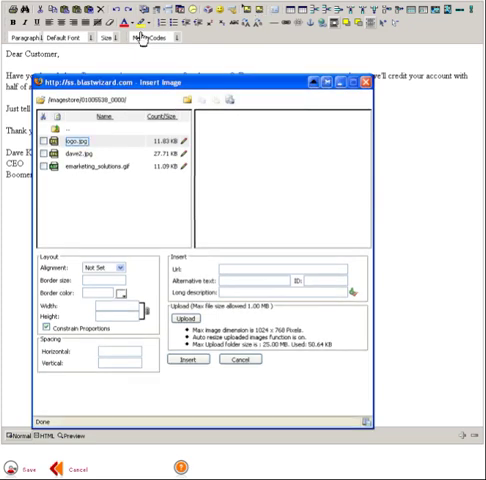
left_click(78, 139)
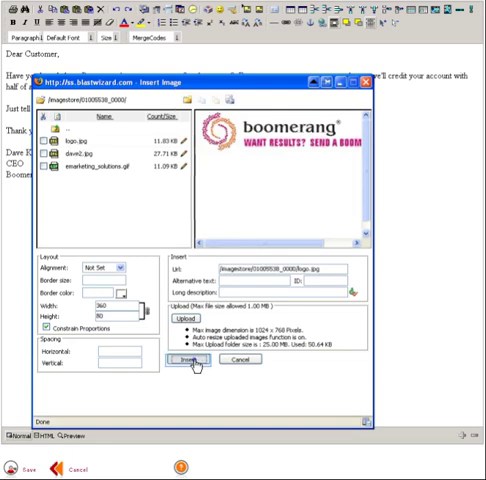
left_click(196, 367)
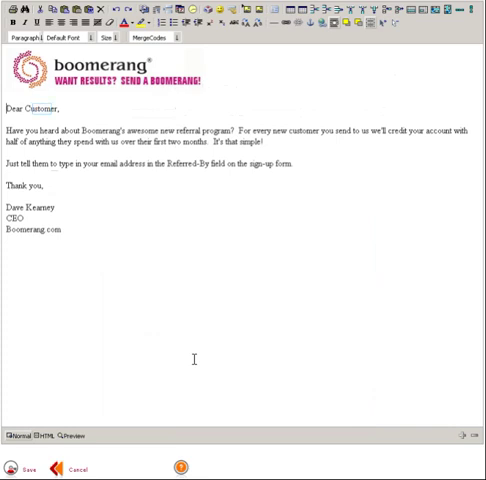
Step: Replace 'Customer' in the greeting with the Merge First Name code
double_click(49, 108)
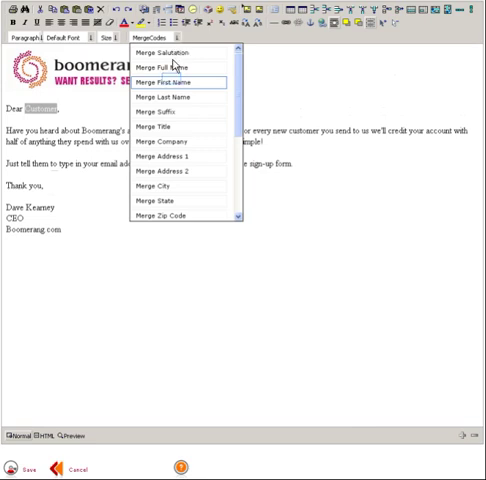
left_click(168, 75)
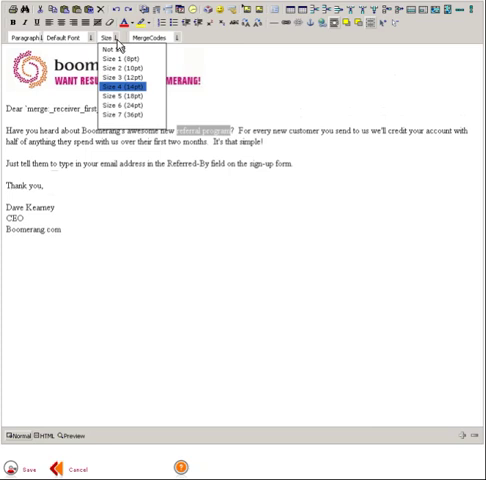
Step: Make 'referral program' size 4 (14pt), bold, and blue #2000ff
left_click(108, 89)
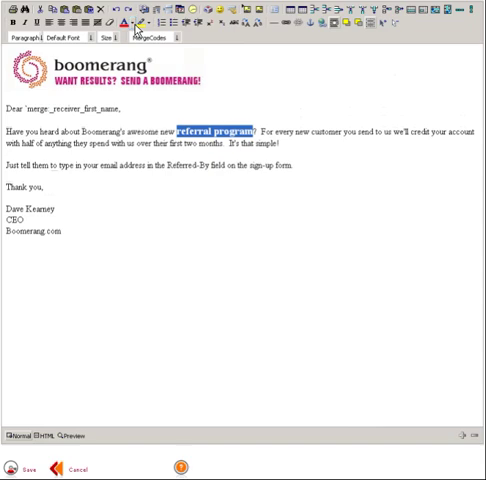
left_click(124, 21)
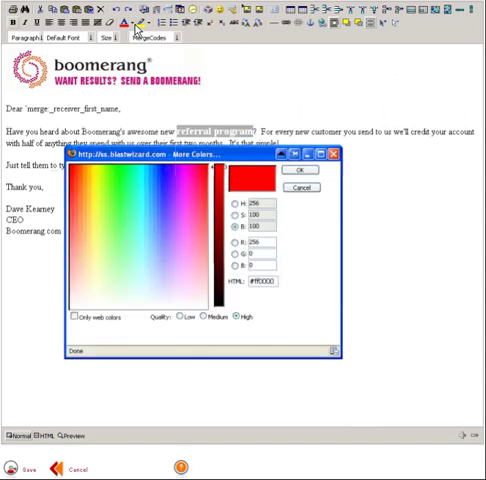
mouse_move(168, 177)
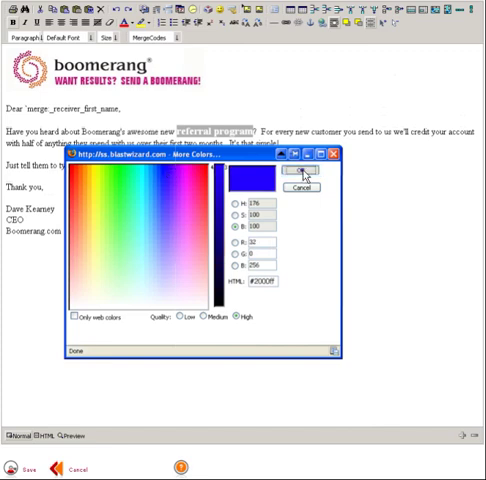
left_click(299, 175)
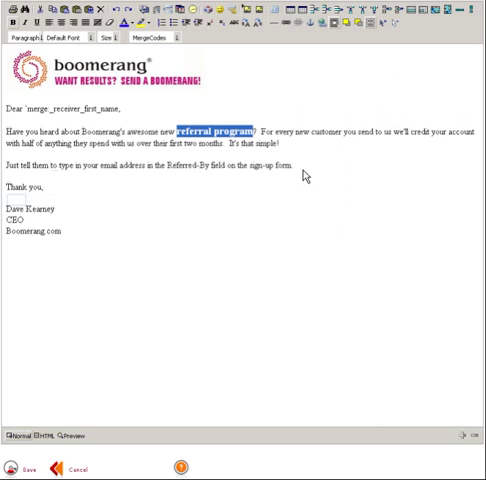
mouse_move(18, 208)
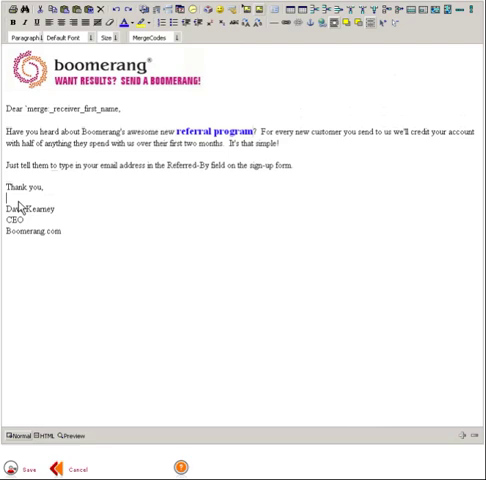
Step: Insert the dave2.jpg photo above the signature and select it
left_click(272, 19)
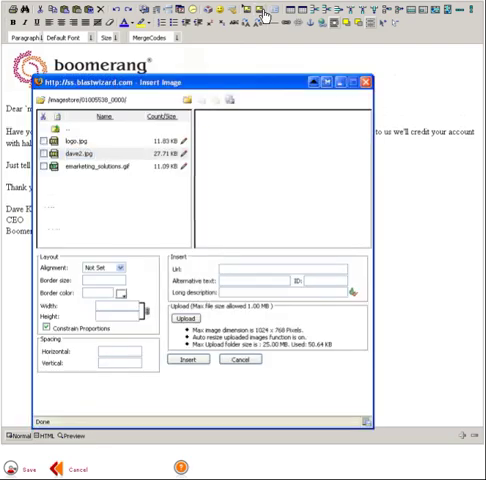
left_click(75, 153)
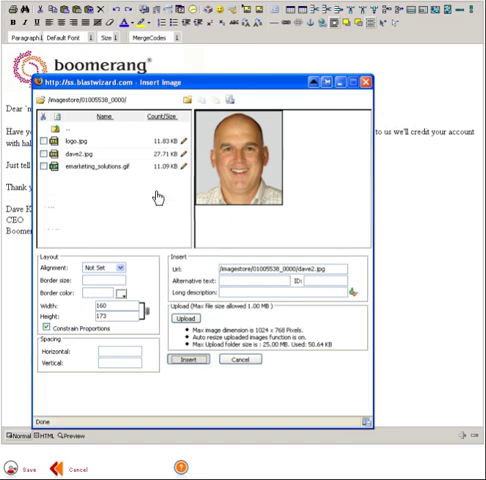
left_click(192, 367)
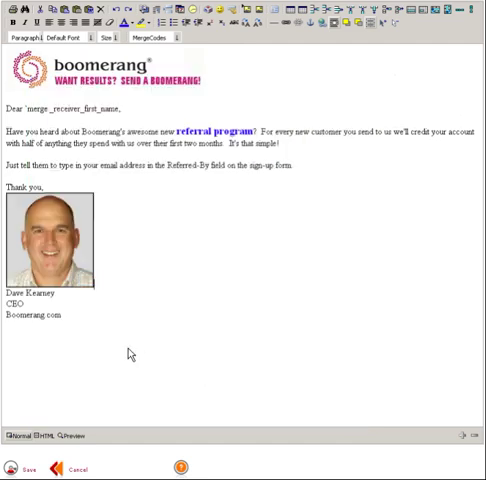
left_click(50, 245)
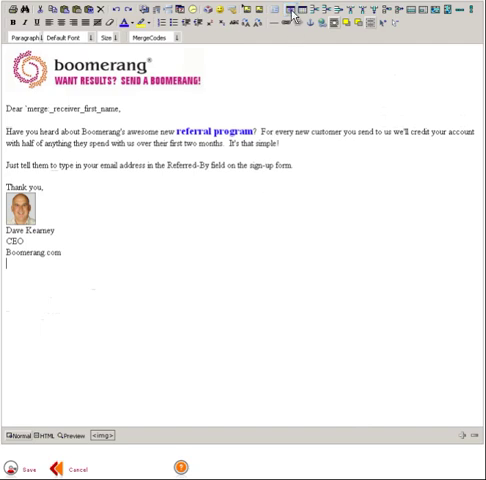
Step: Insert a table, then paste the photo and the signature lines into its two cells
left_click(293, 20)
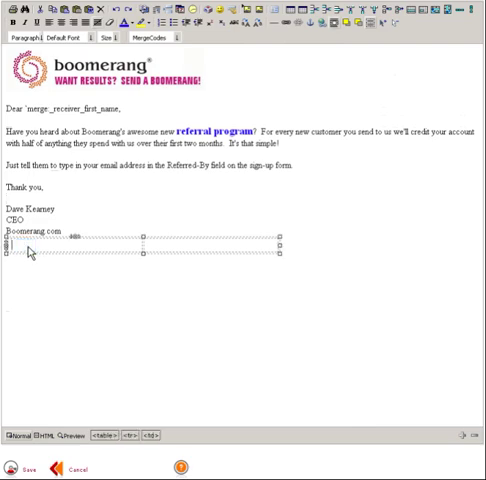
right_click(30, 255)
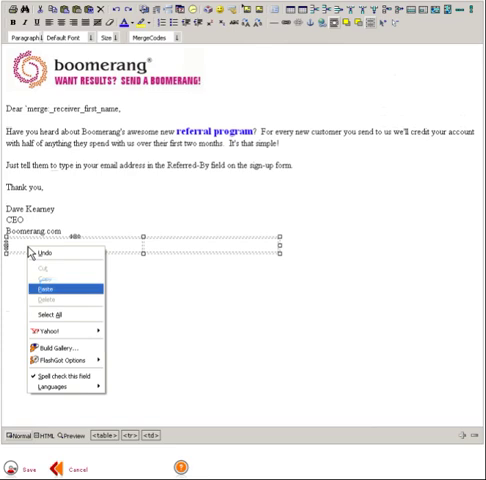
left_click(41, 283)
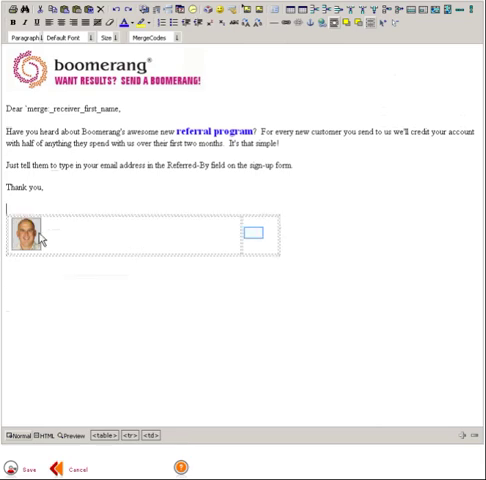
left_click(255, 238)
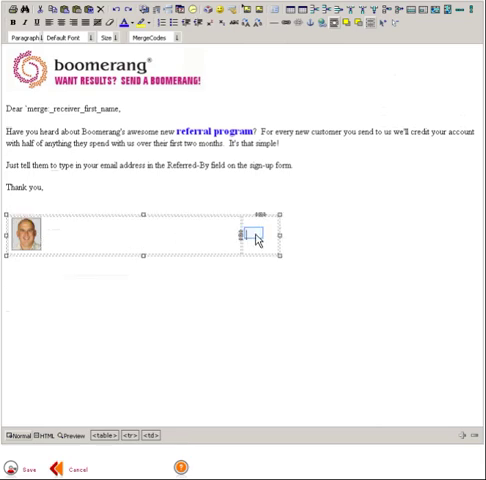
right_click(248, 240)
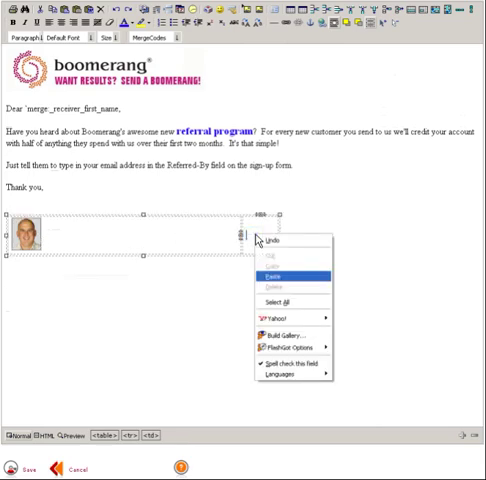
left_click(272, 270)
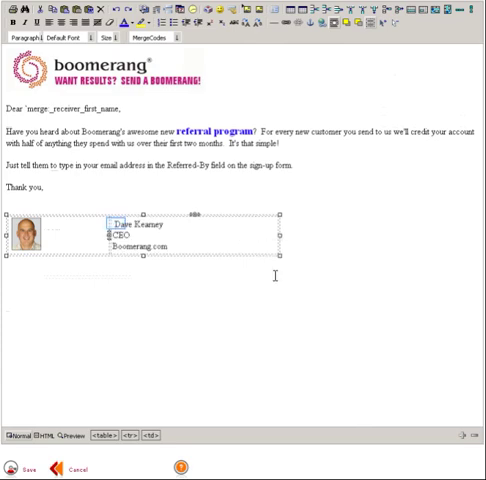